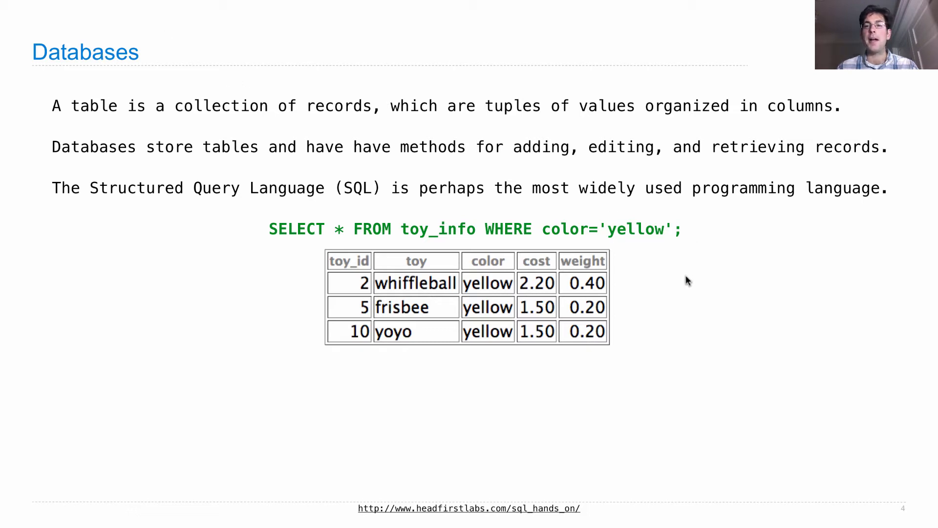
{"action": "mouse_move", "coordinate": [634, 330]}
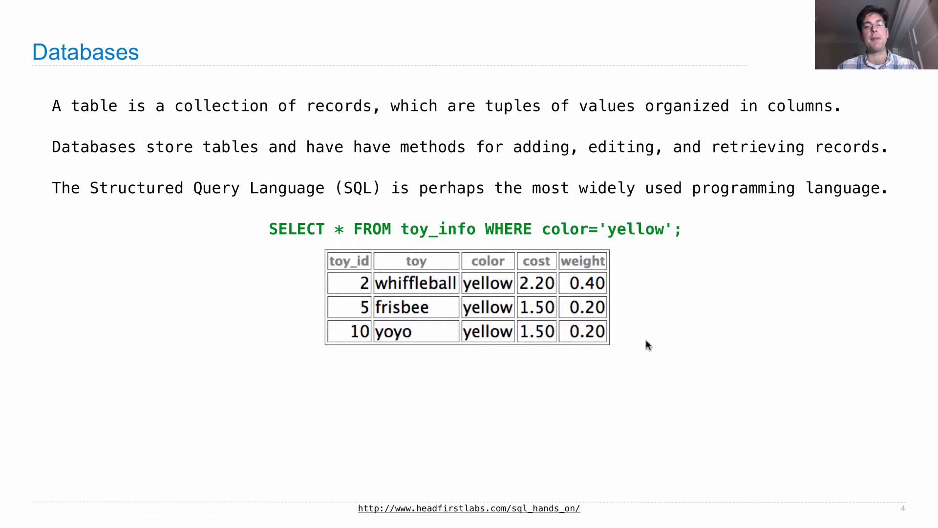
{"action": "mouse_move", "coordinate": [715, 390]}
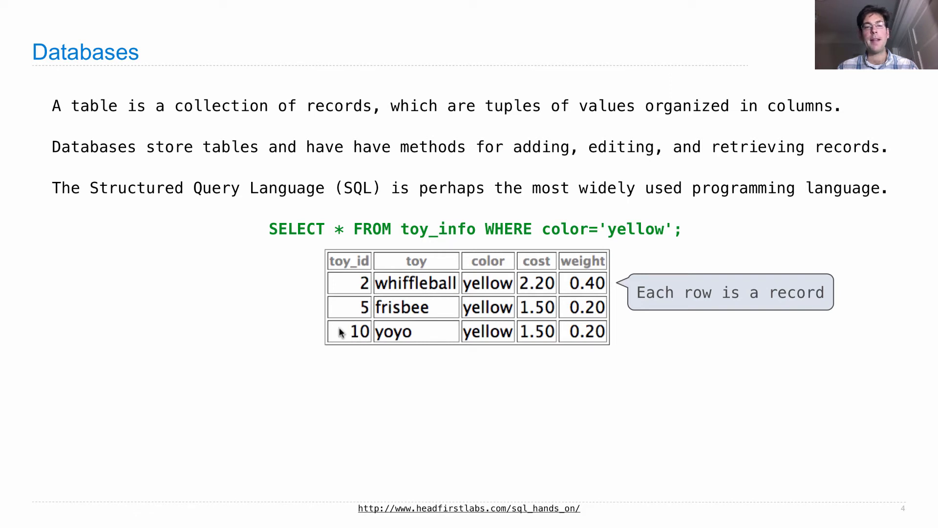
{"action": "mouse_move", "coordinate": [416, 299]}
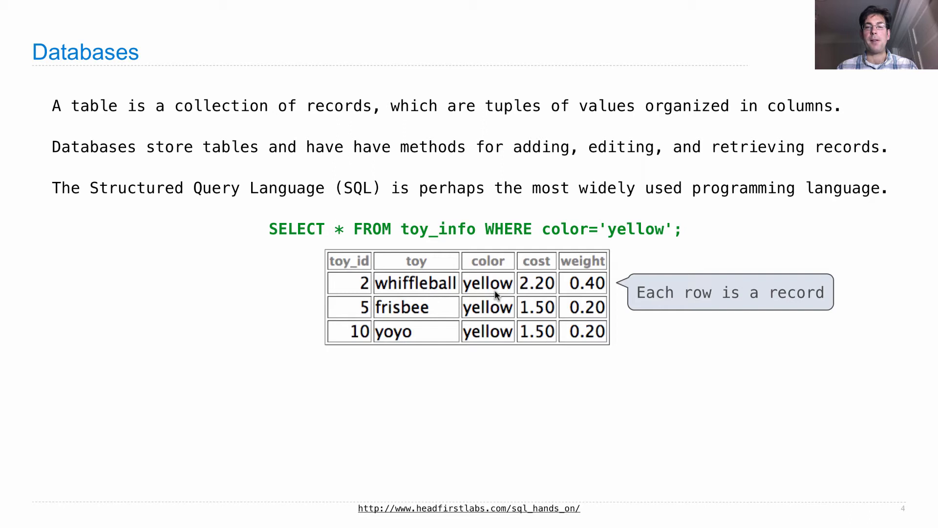
{"action": "mouse_move", "coordinate": [359, 261]}
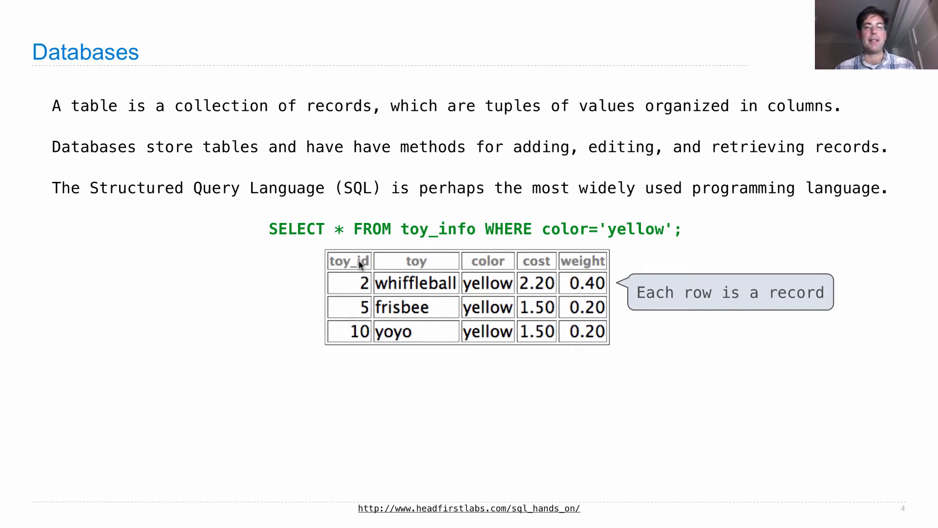
{"action": "mouse_move", "coordinate": [624, 267]}
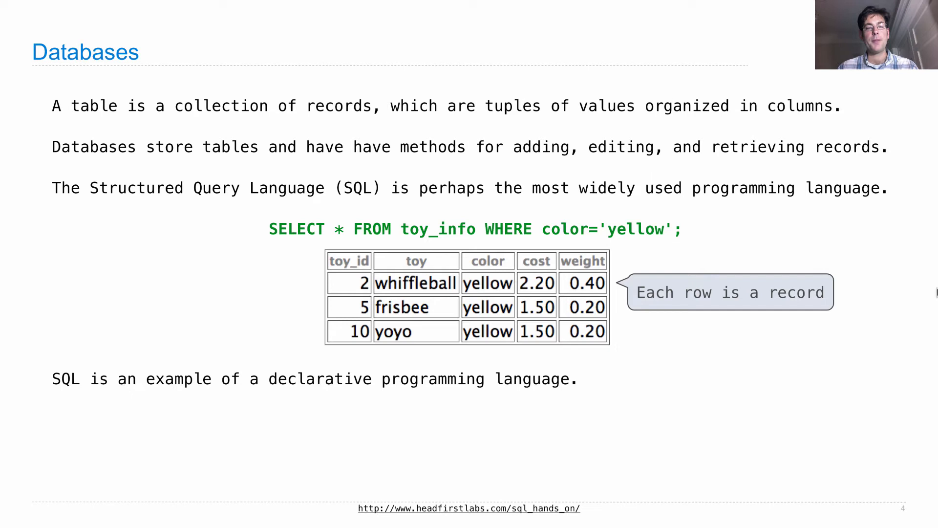
{"action": "mouse_move", "coordinate": [347, 236]}
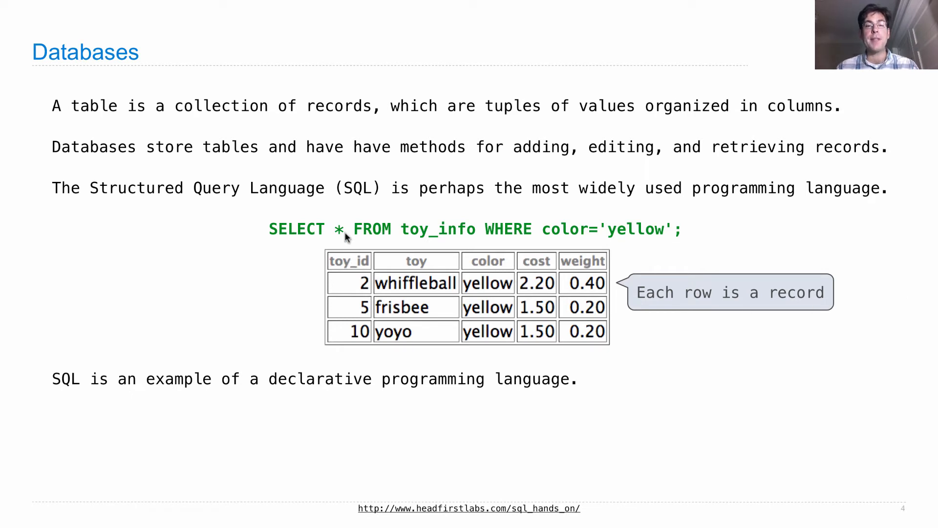
{"action": "mouse_move", "coordinate": [484, 226]}
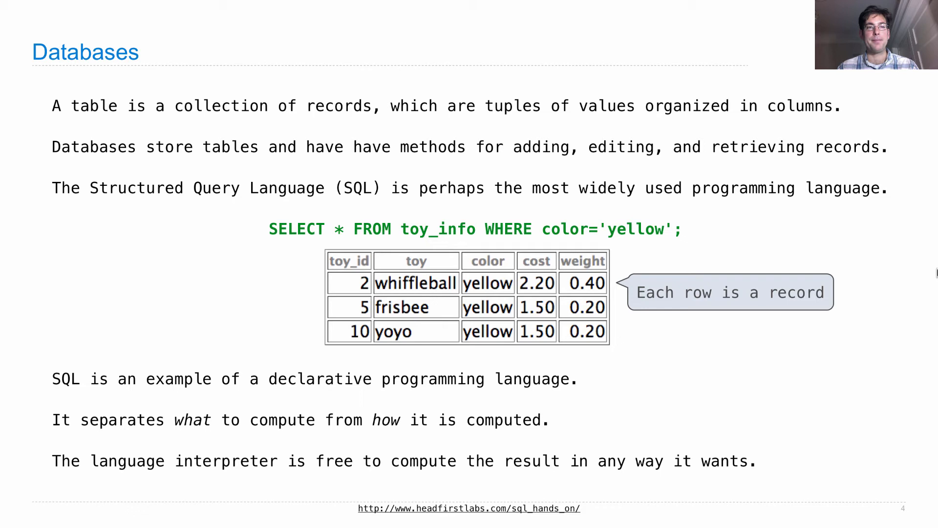
Step: Advance to the Declarative Programming slide showing SQL's declarative characteristics
{"action": "key", "text": "Right"}
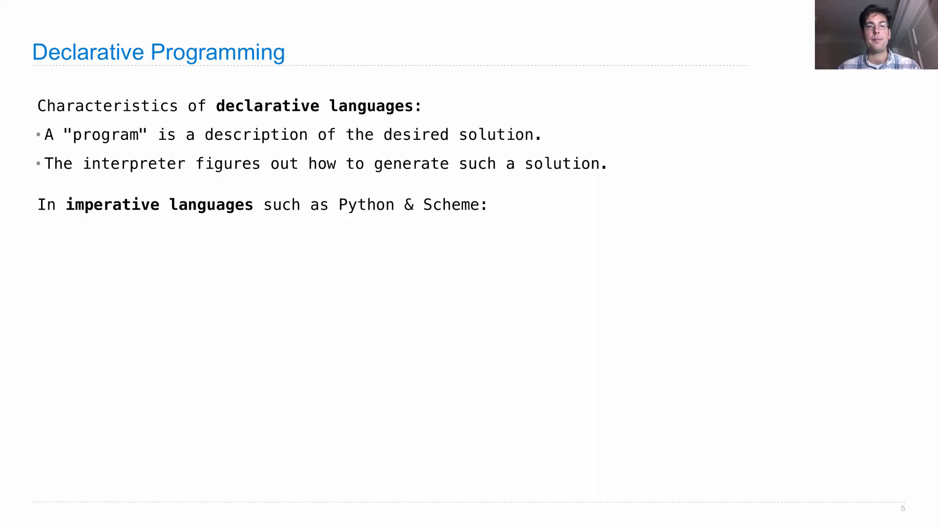
Step: Reveal the imperative-language bullets and the line that universal problem solvers are hard
{"action": "key", "text": "right"}
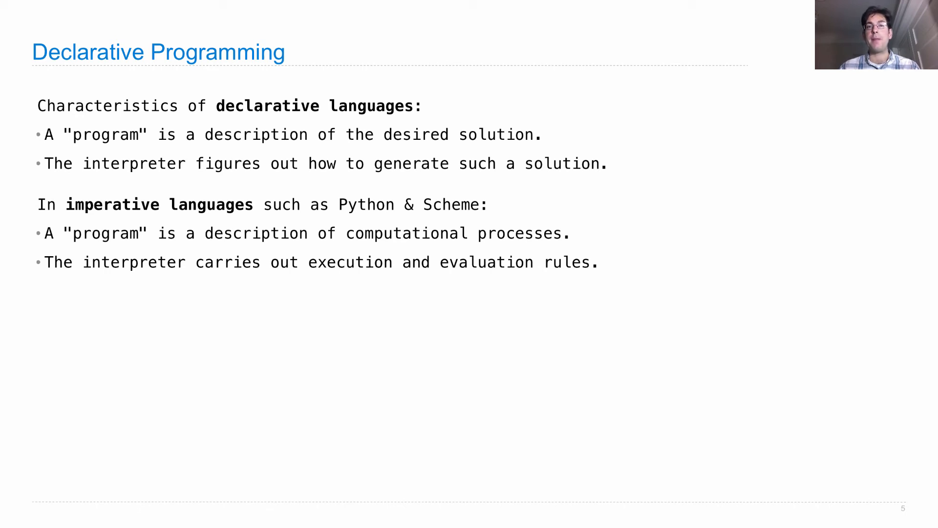
{"action": "key", "text": "right"}
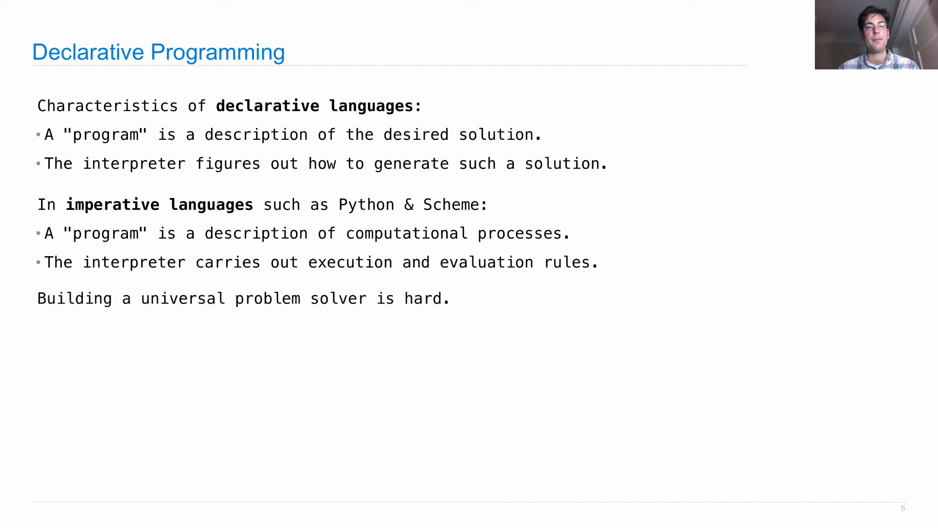